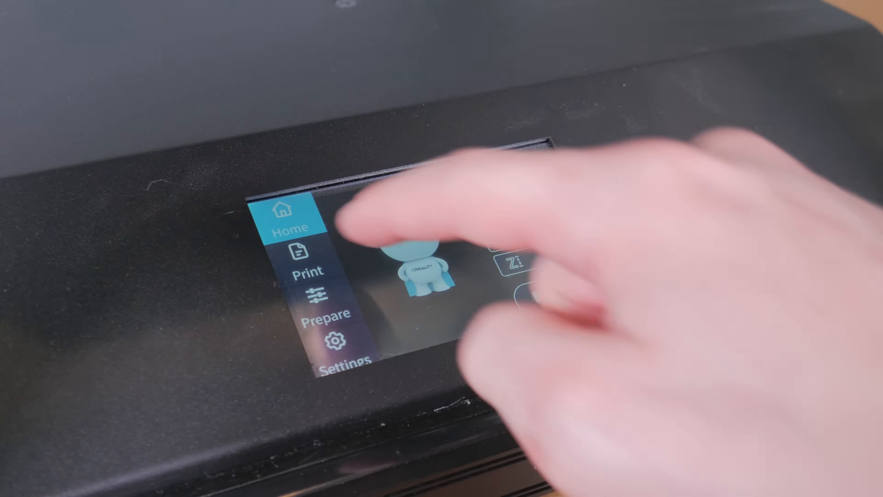
- Go through Prepare to the Leveling Method page showing five leveling points and a -1.74 reading
{"action": "left_click", "coordinate": [299, 266]}
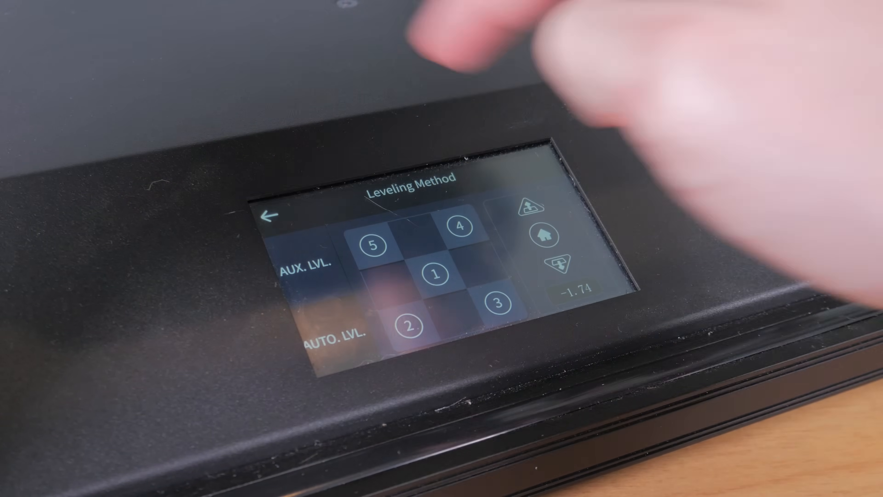
{"action": "left_click", "coordinate": [269, 218]}
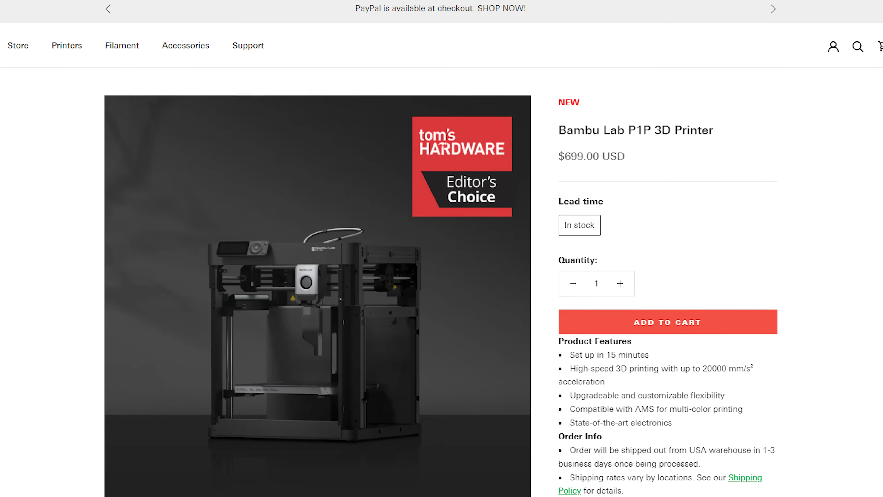
{"action": "scroll", "scroll_direction": "down", "scroll_amount": 3}
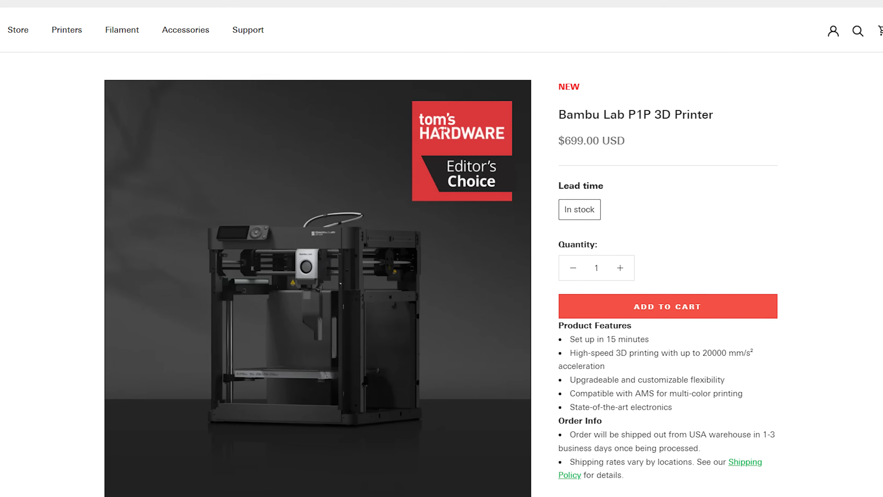
{"action": "scroll", "scroll_direction": "down", "scroll_amount": 3}
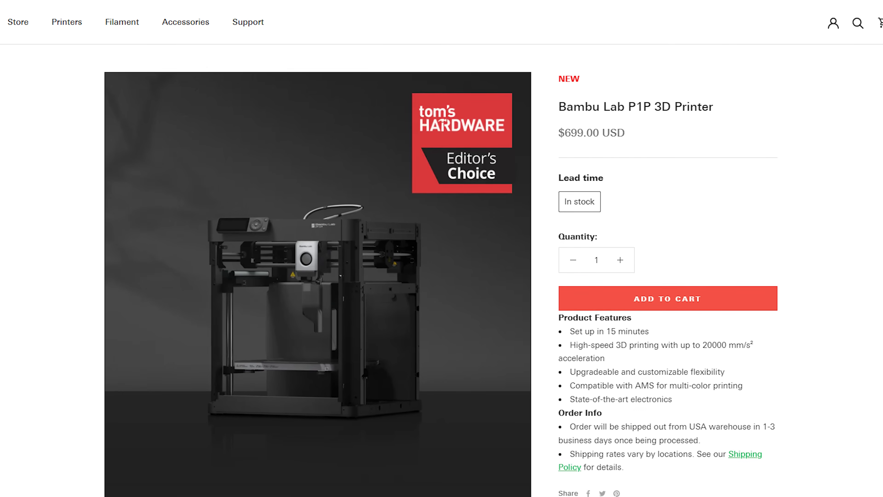
{"action": "scroll", "scroll_direction": "down", "scroll_amount": 3}
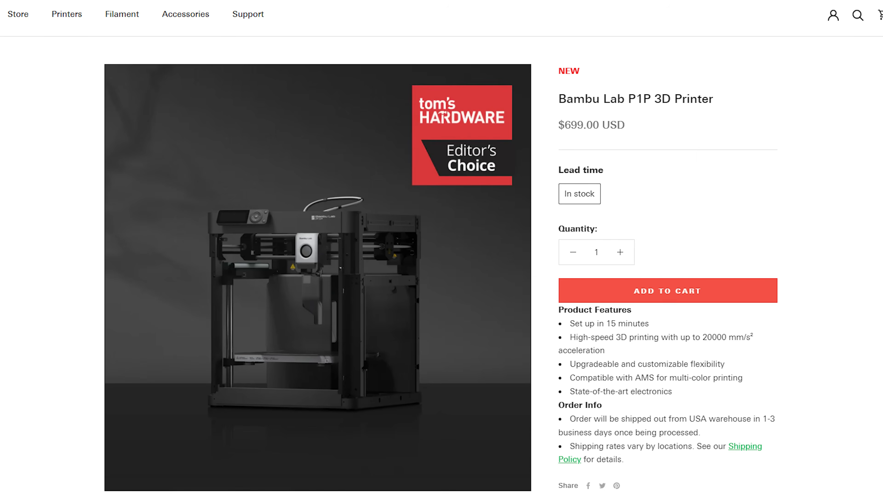
{"action": "scroll", "scroll_direction": "down", "scroll_amount": 3}
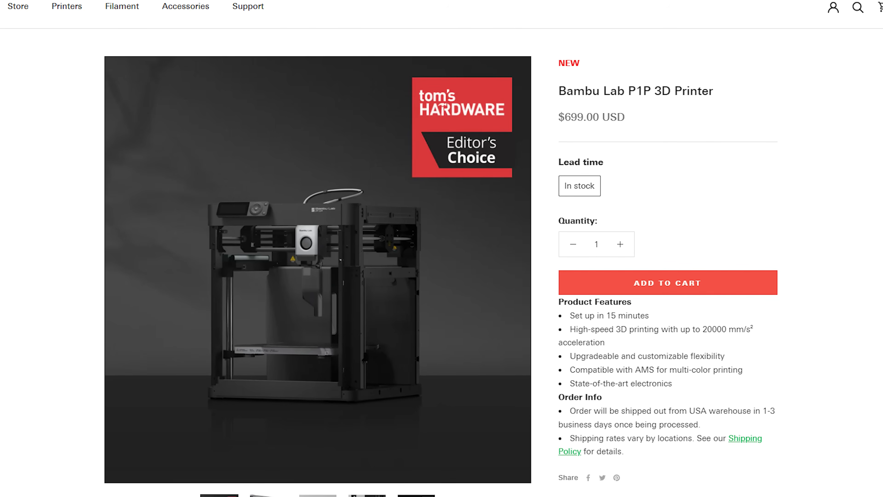
{"action": "scroll", "scroll_direction": "down", "scroll_amount": 3}
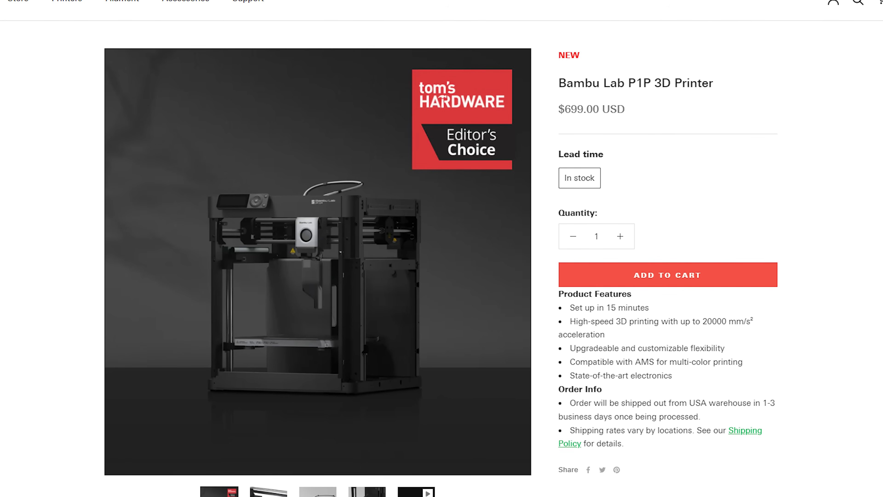
{"action": "scroll", "scroll_direction": "down", "scroll_amount": 3}
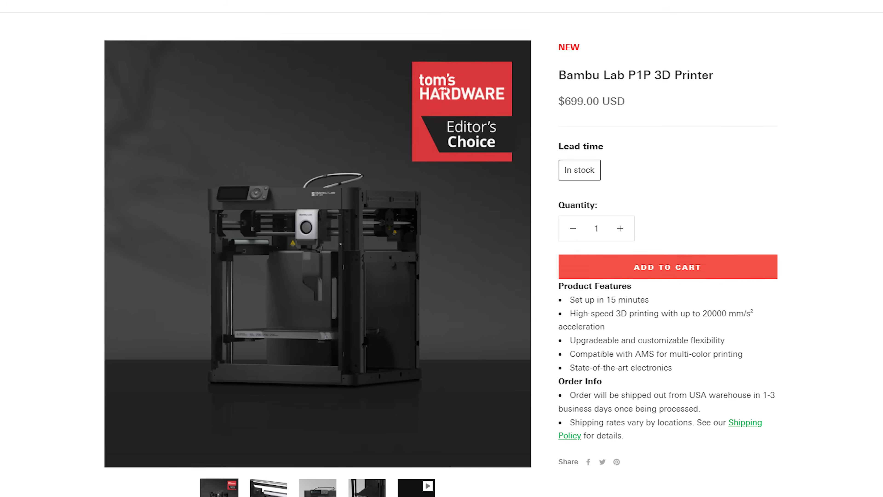
{"action": "scroll", "scroll_direction": "down", "scroll_amount": 3}
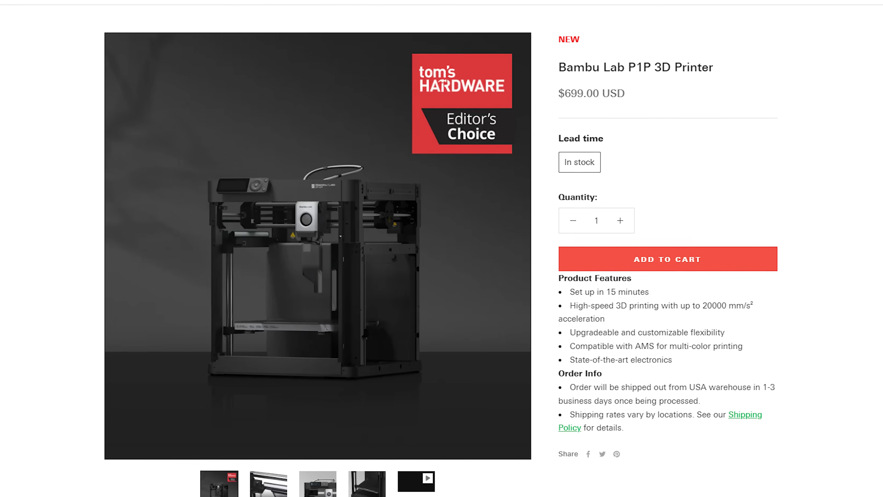